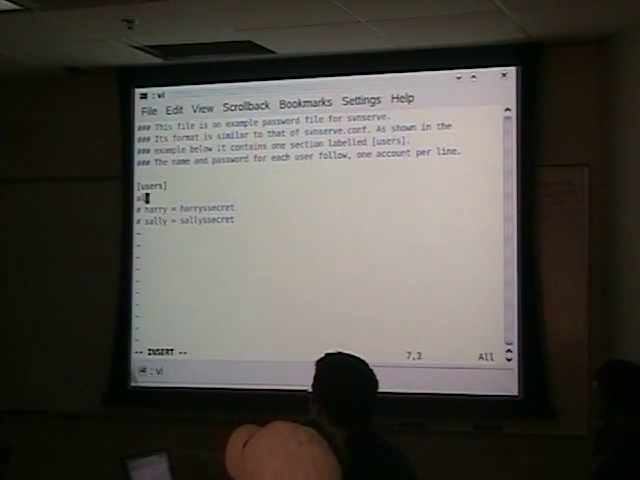
Add a 'lan =' password line under [users] in the soda passwd file.
type("lan =")
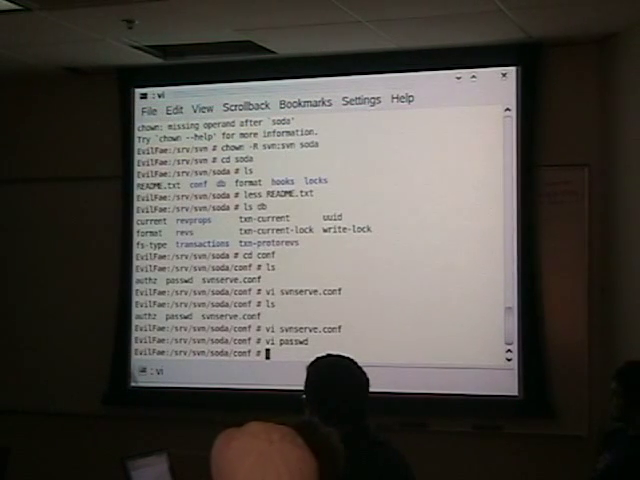
Start svnserve with rcsvnserve start and exit the root shell.
type("rcs")
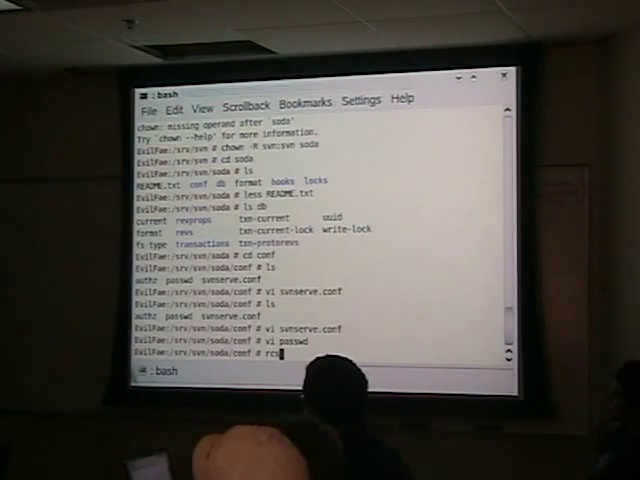
type("svnserve start")
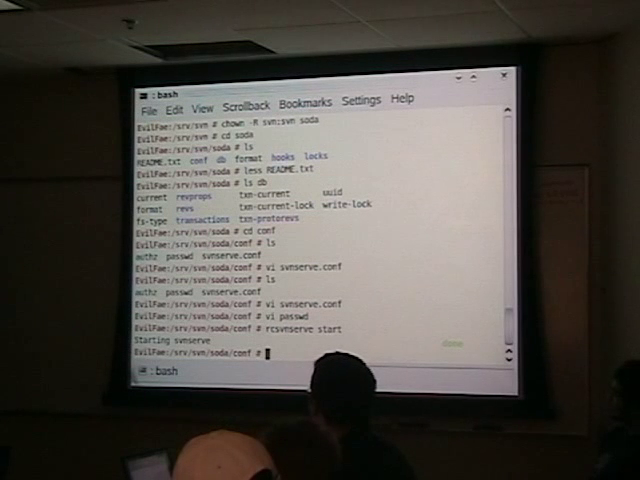
type("exit")
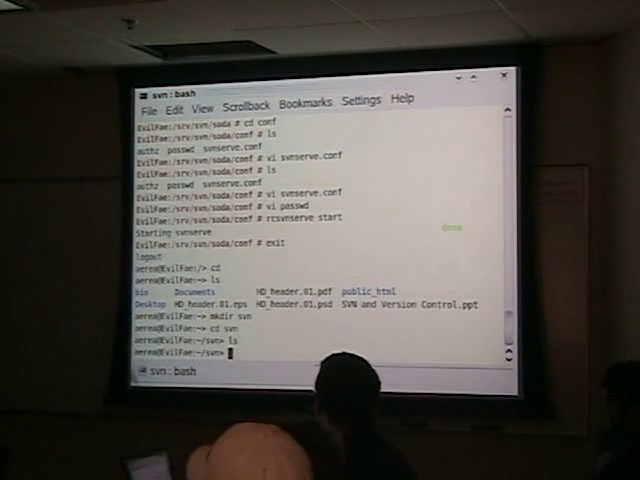
Clear the screen and check out svn://localhost/soda, logging in with the lan account.
type("clear")
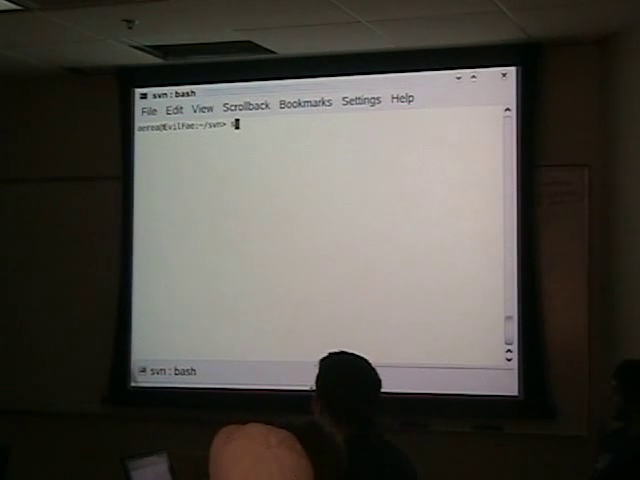
type("svn co")
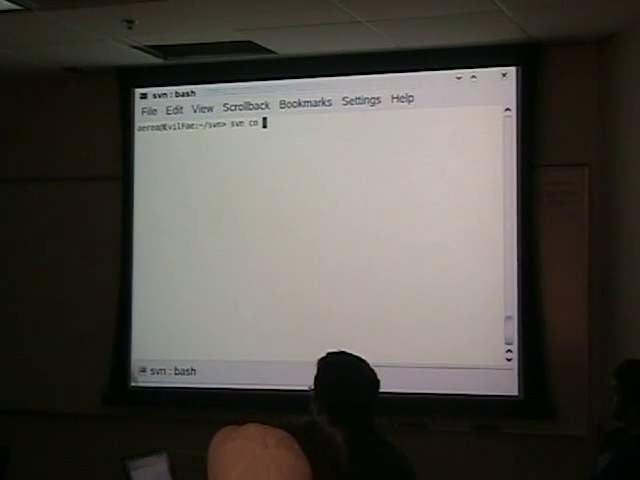
type("svn://")
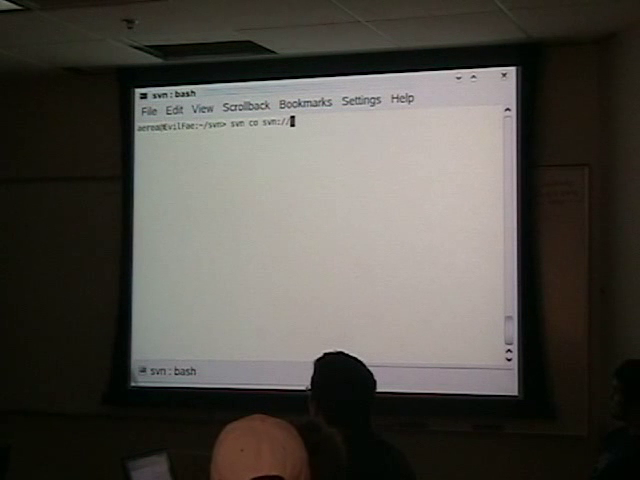
type("localhost/sv")
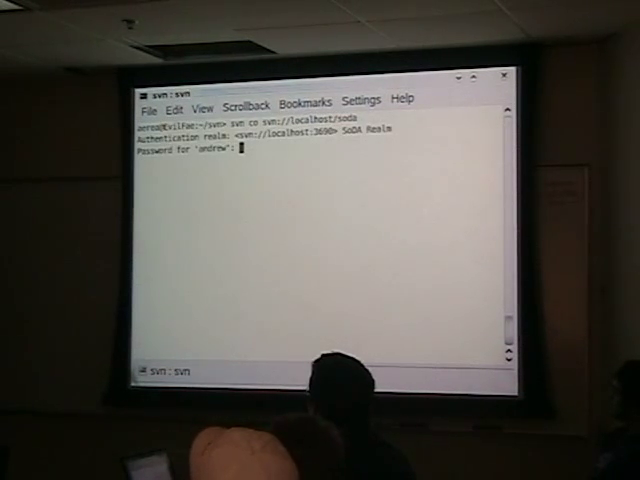
type("ame: a")
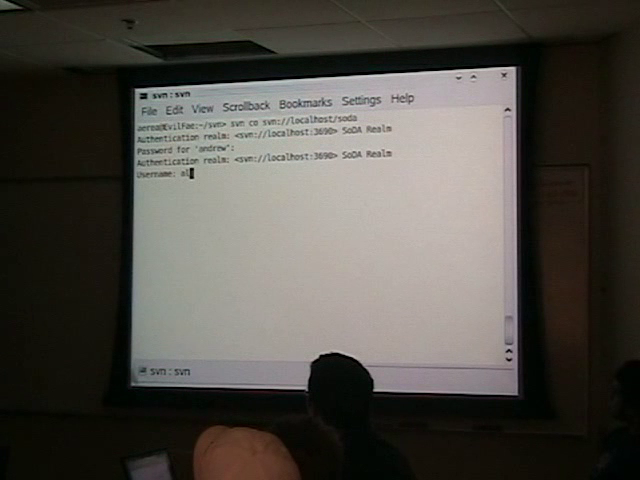
type("lan")
type("cd soda")
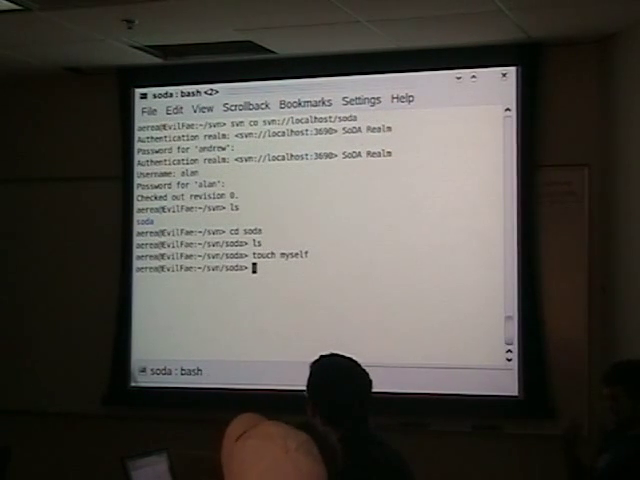
Schedule the file myself for addition with svn add.
type("svn")
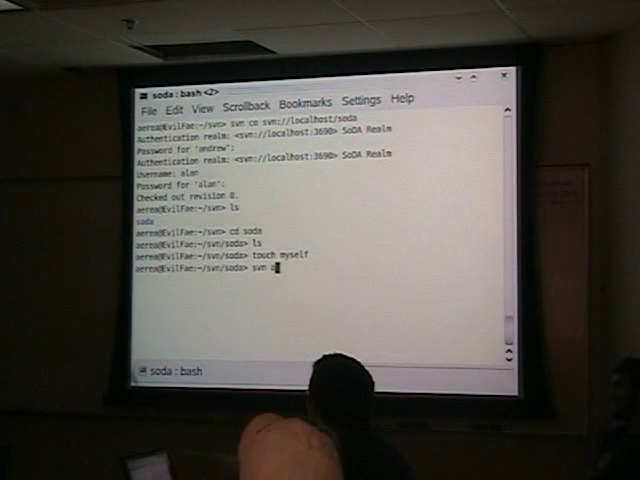
type("add myself")
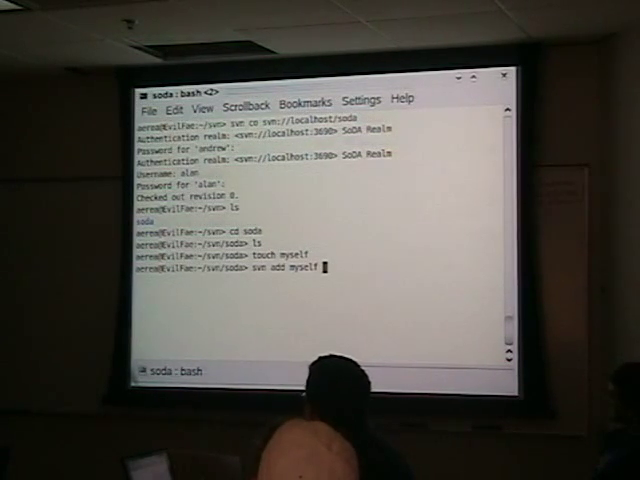
key("Return")
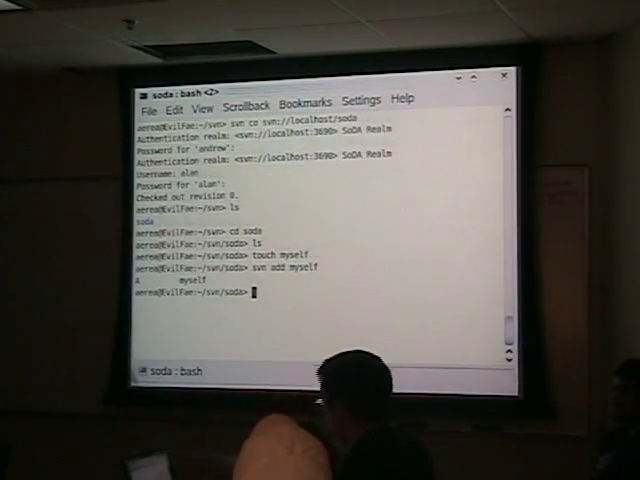
Check svn status, creating and then removing an unversioned test file named you.
type("svn st")
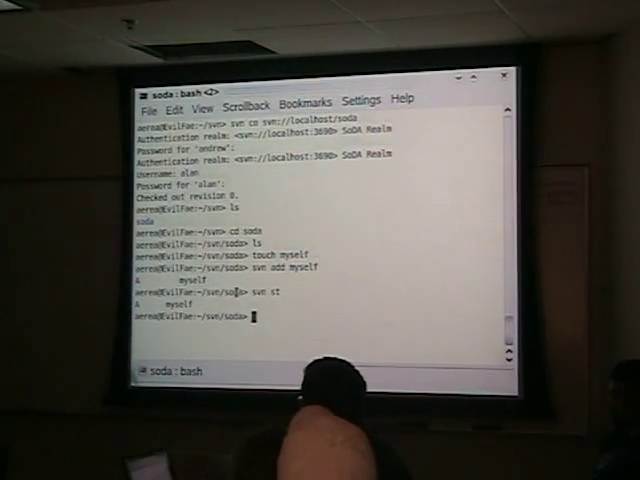
type("touch you")
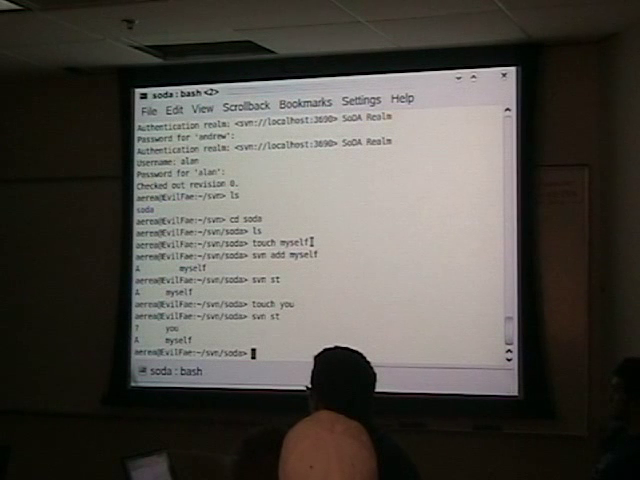
type("rm you")
type("l")
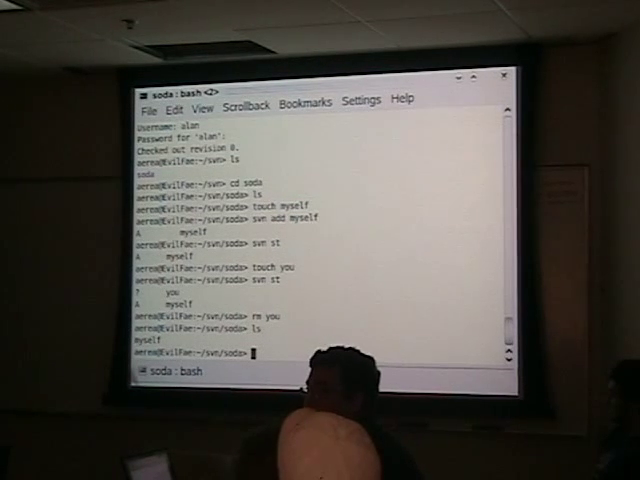
Commit myself with the message 'Initial Import :-)' written in vi.
type("svn commi")
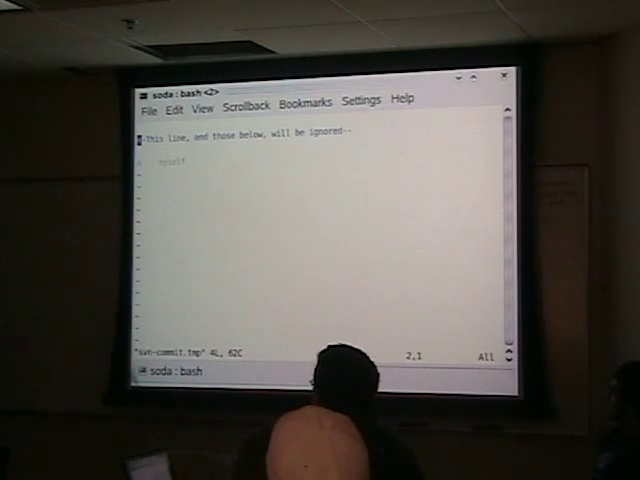
key("i")
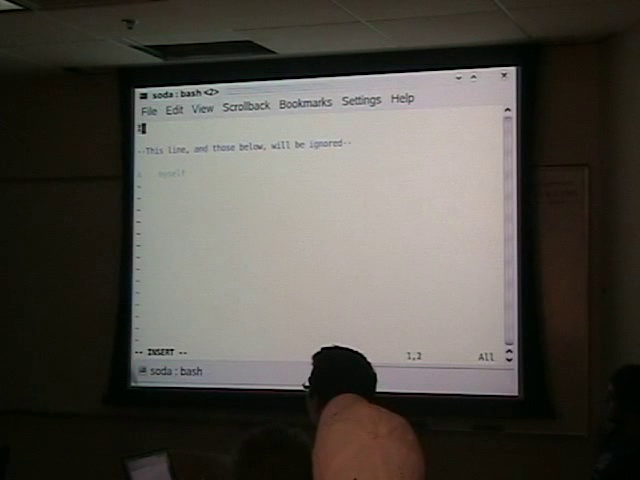
type("Initial Import :-)")
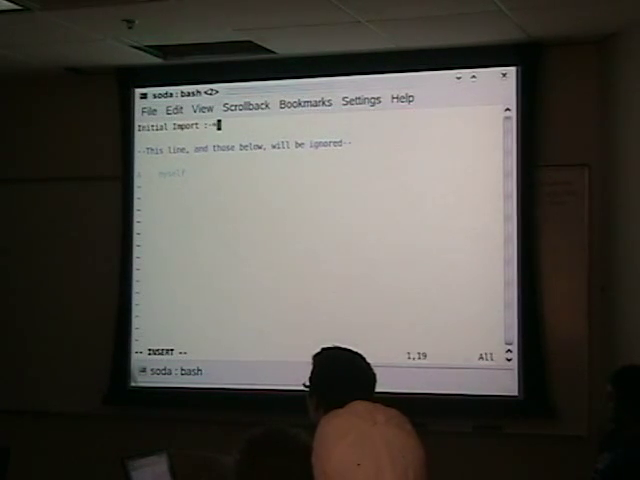
type("D")
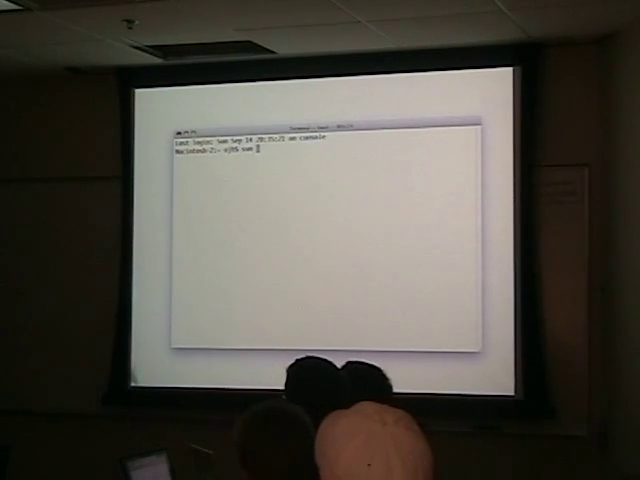
Type cd in the Mac Terminal before returning to Konsole.
type("cd")
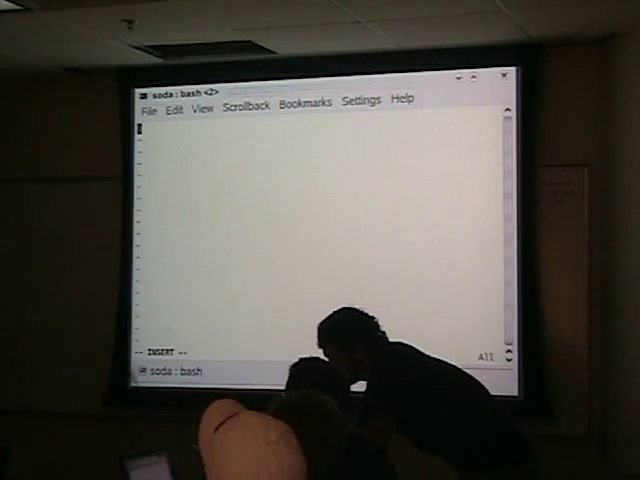
Write 'cool guy' into myself, then start a commit with the message 'I'm so cool'.
type("cool guy")
type("svn")
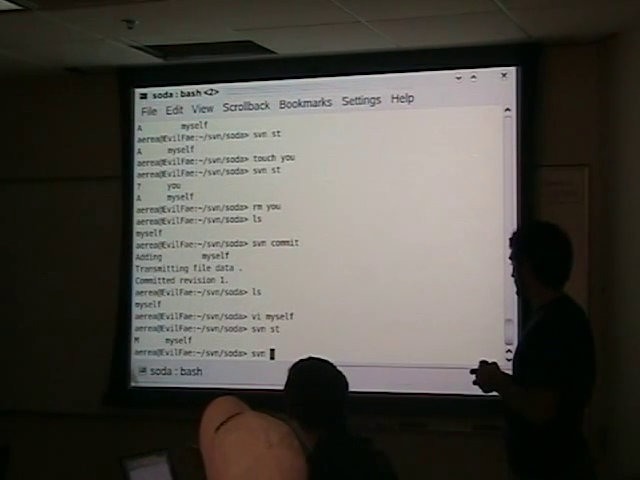
key("Return")
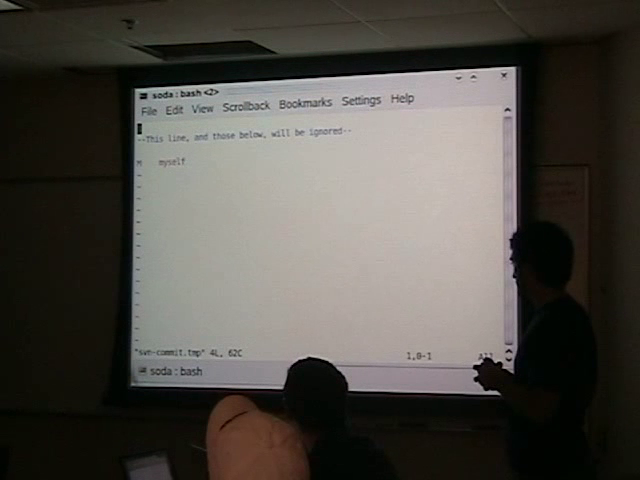
key("i")
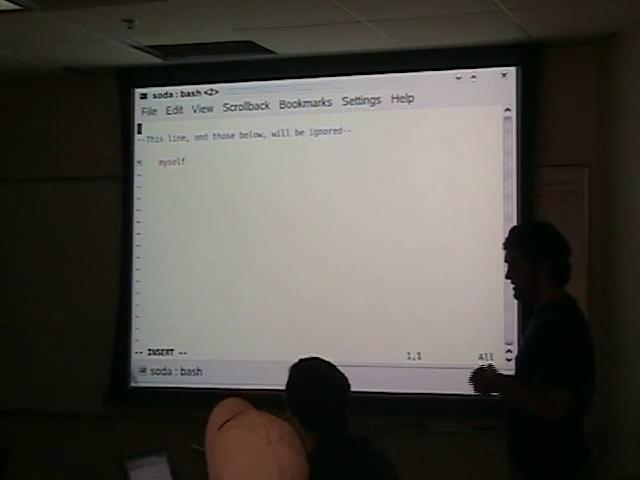
type("I'm so cool")
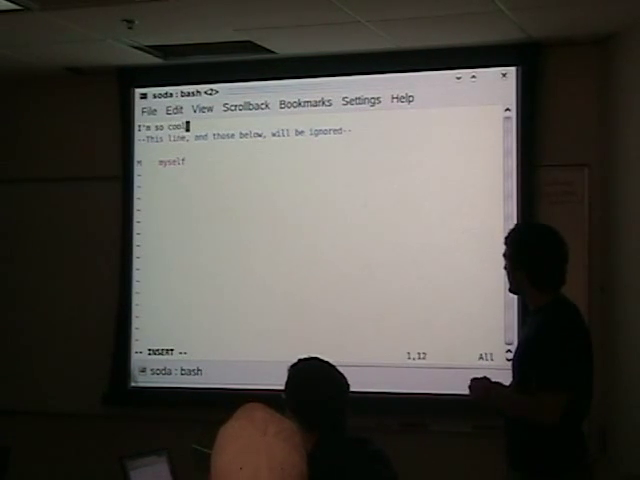